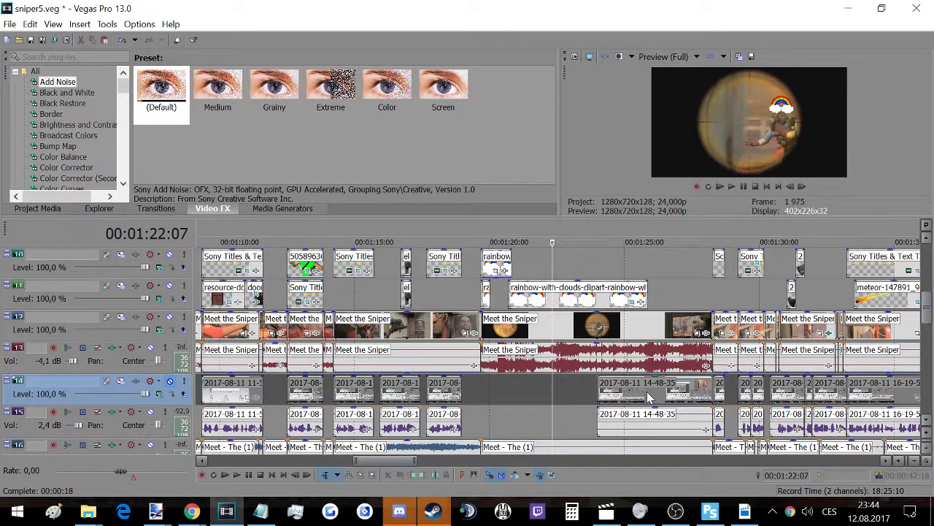
# Play the 2017-08-11 clip on track 14, then stop playback.
pyautogui.click(719, 186)
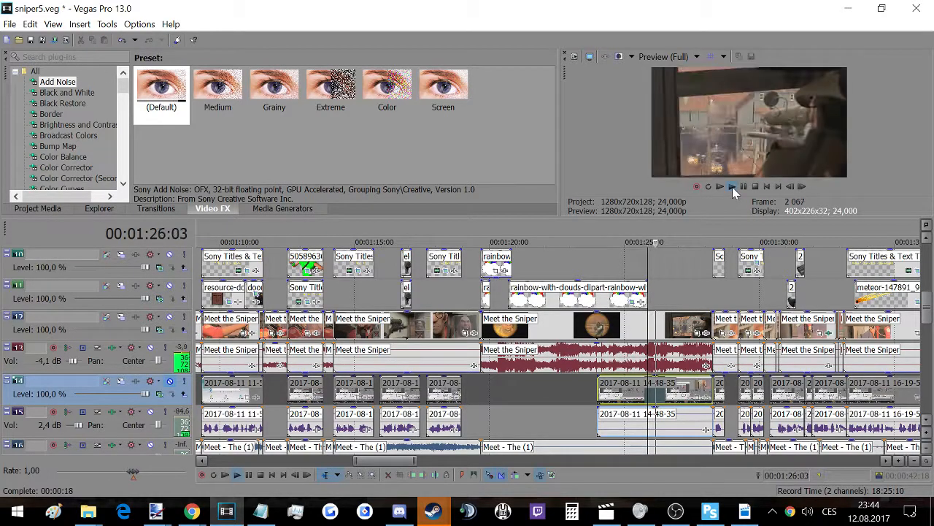
pyautogui.click(719, 186)
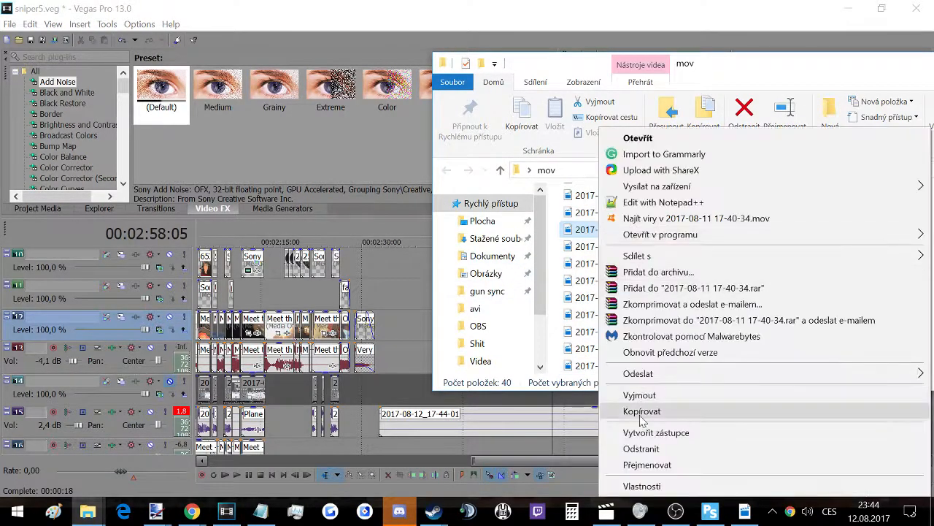
pyautogui.click(641, 486)
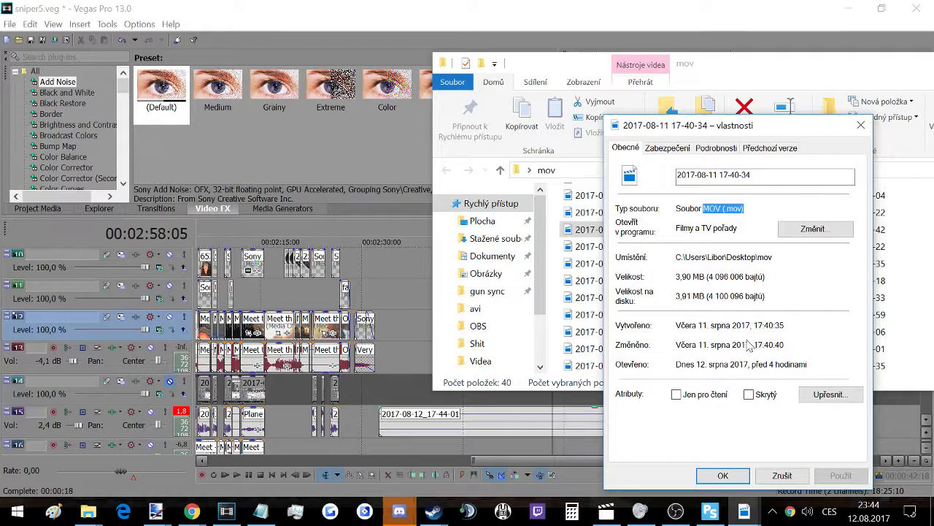
pyautogui.click(723, 475)
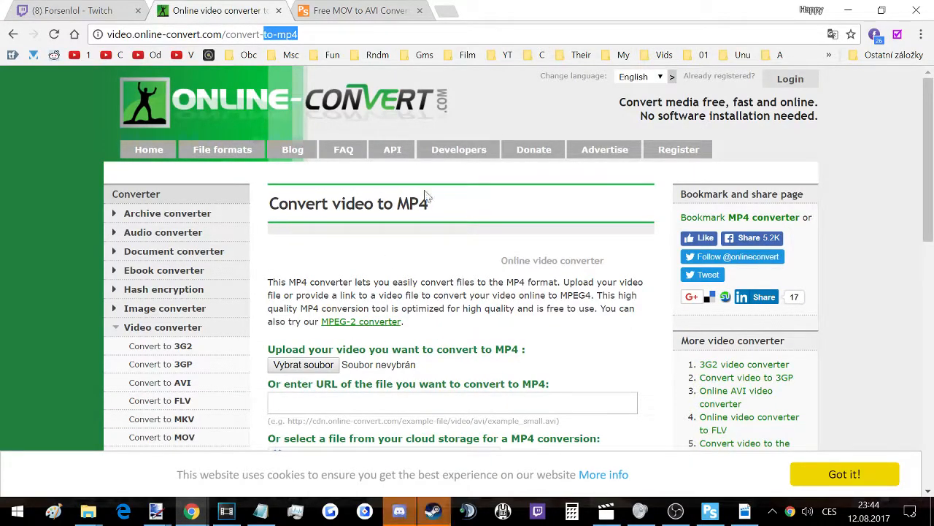
# Show the Pazera Free MOV to AVI Converter tab, then restore down Chrome.
pyautogui.scroll(-3)
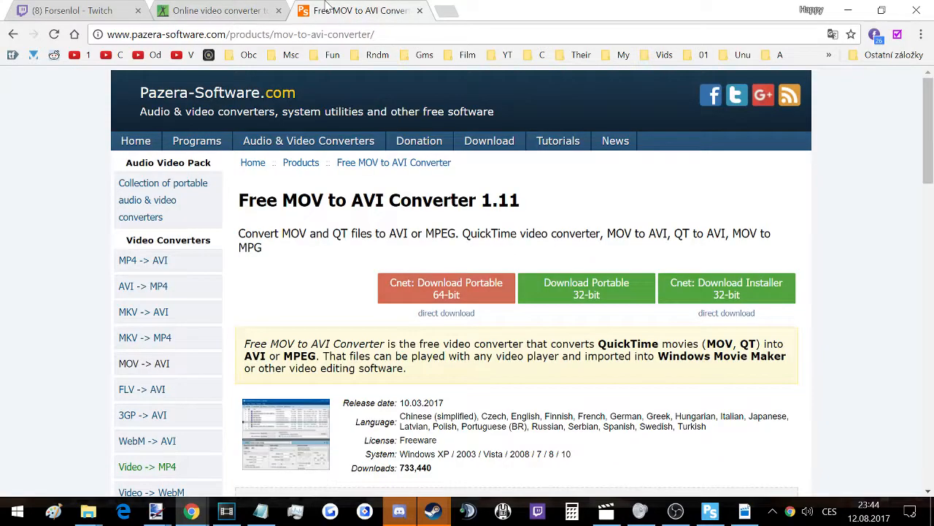
pyautogui.click(220, 10)
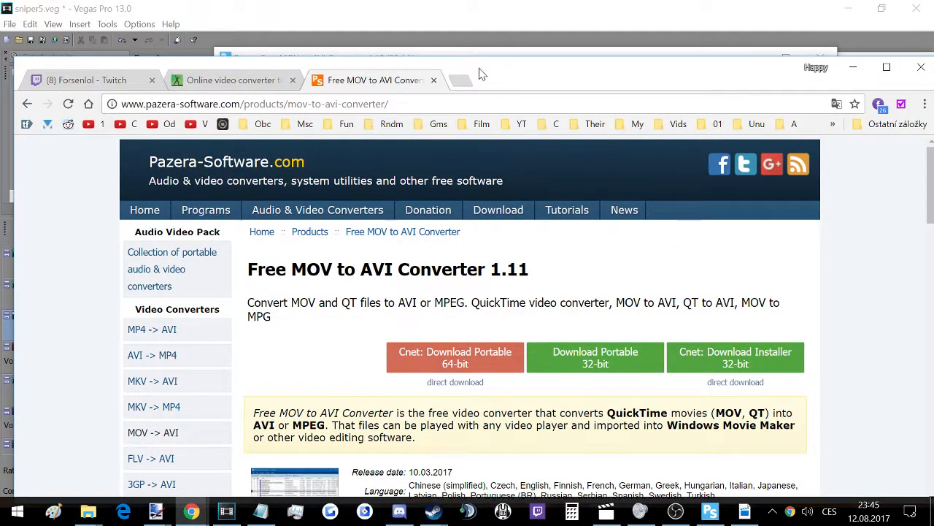
pyautogui.click(219, 80)
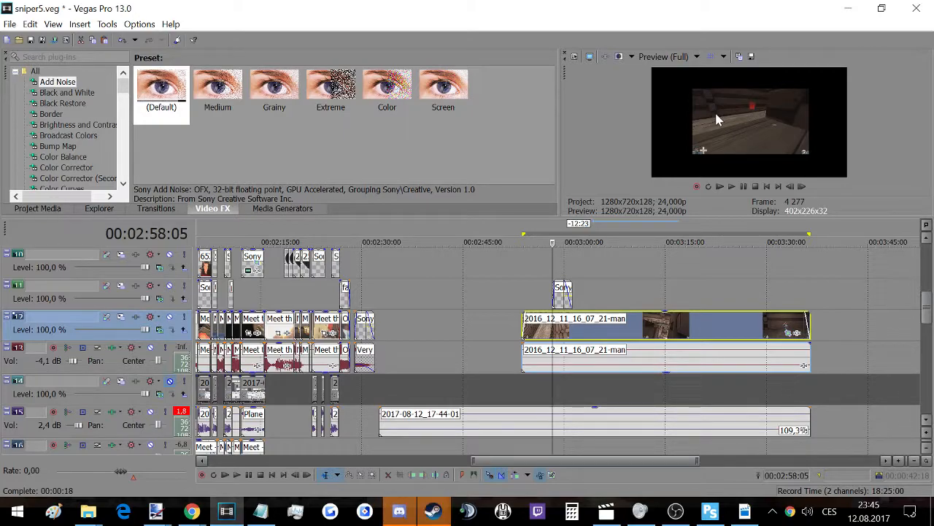
# Pick an option from the Video Preview context menu for the 2016_12_11 clip.
pyautogui.rightClick(748, 121)
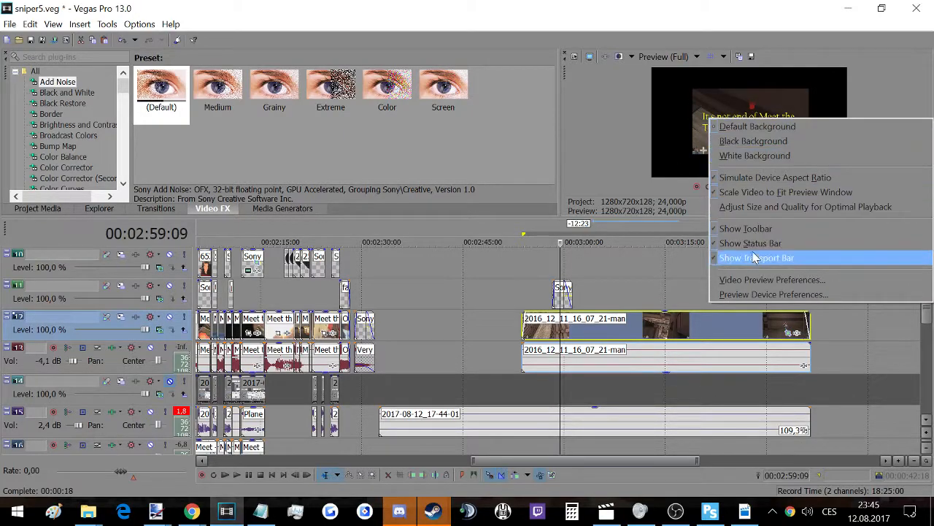
pyautogui.click(771, 279)
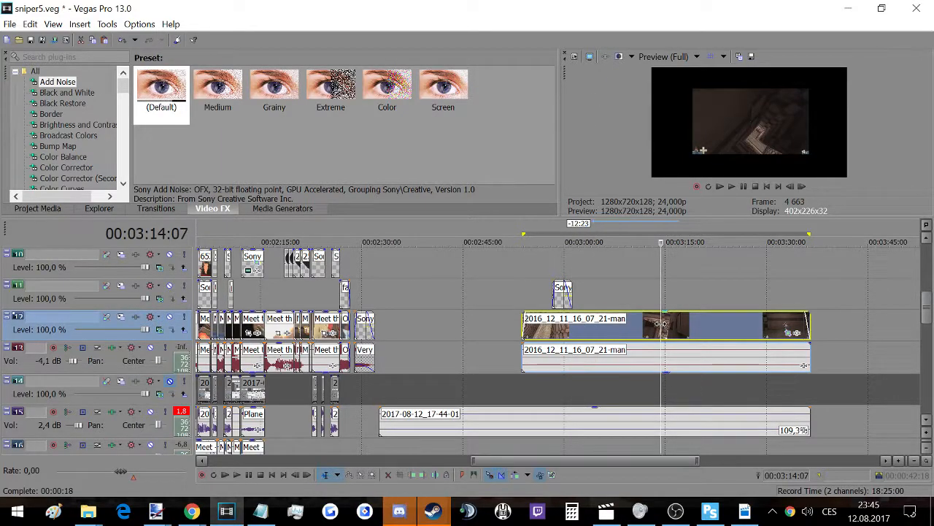
# Replay the clip from its start on the timeline, then bring up OBS.
pyautogui.click(560, 242)
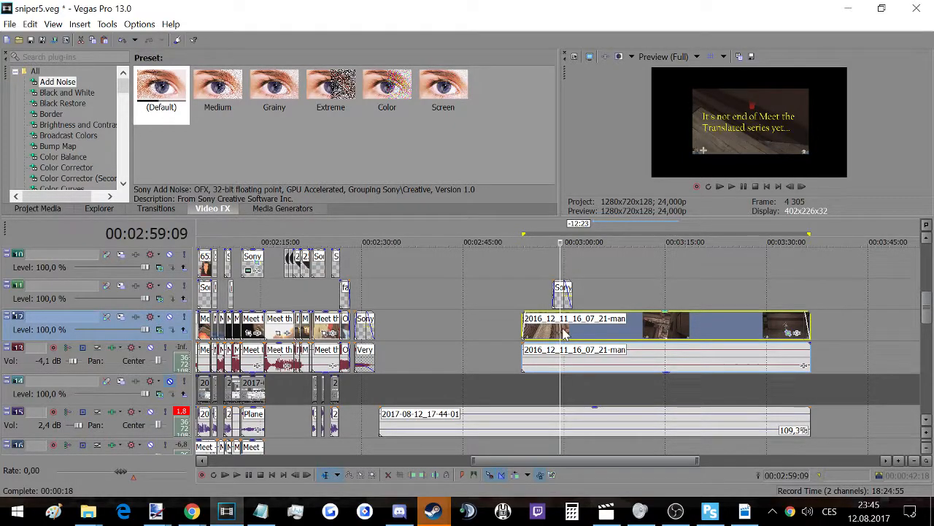
pyautogui.click(675, 510)
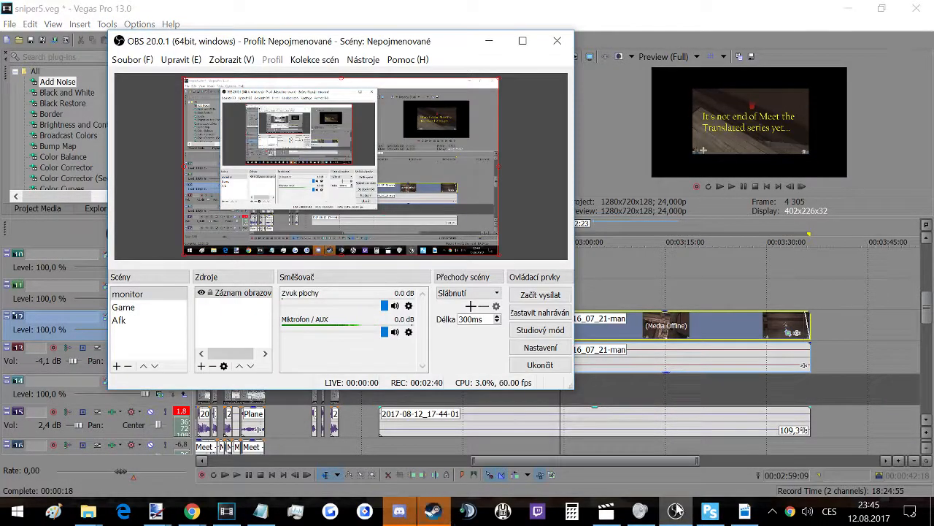